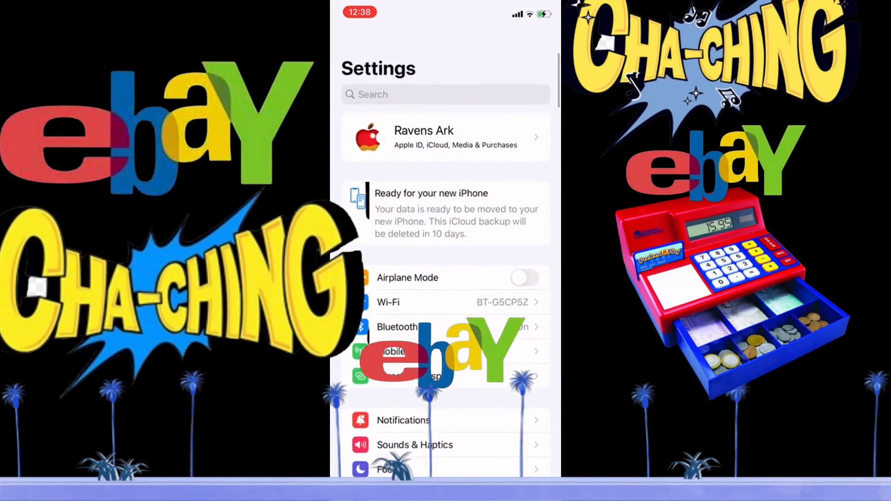
# Step: View the General page repeatedly from the main Settings list, returning to the list each time
pyautogui.scroll(-3)
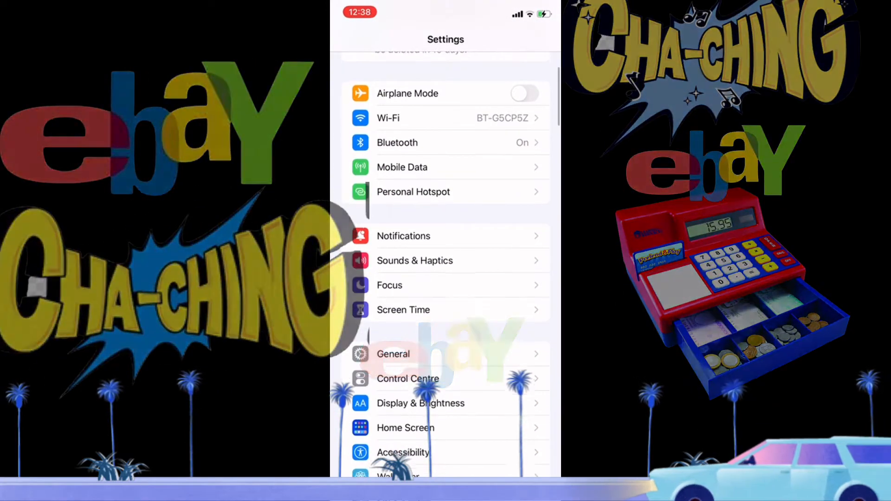
pyautogui.click(393, 353)
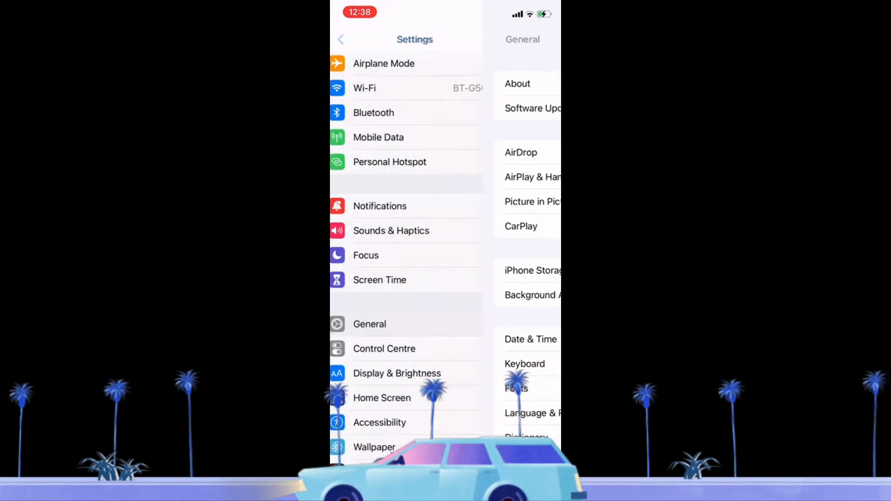
pyautogui.click(340, 39)
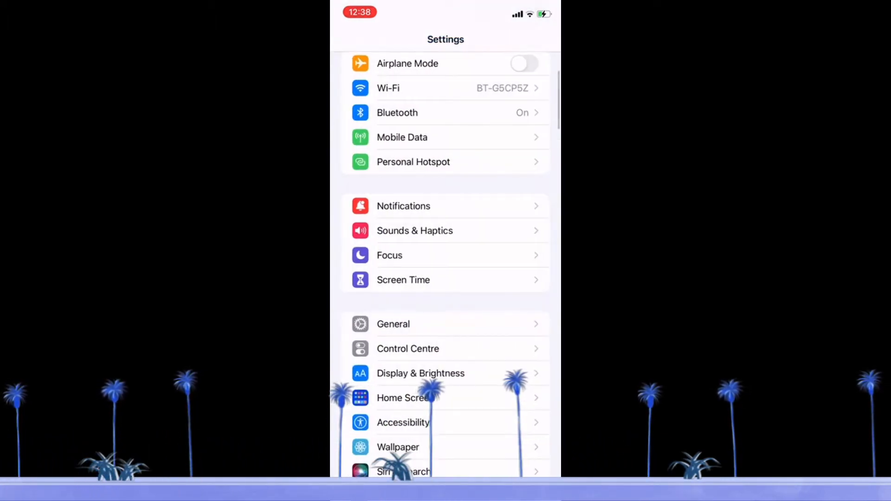
pyautogui.scroll(-3)
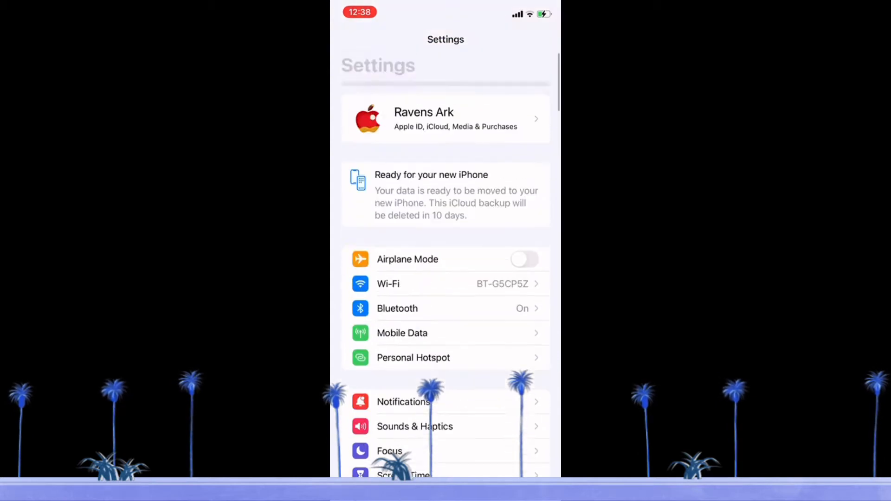
pyautogui.scroll(-3)
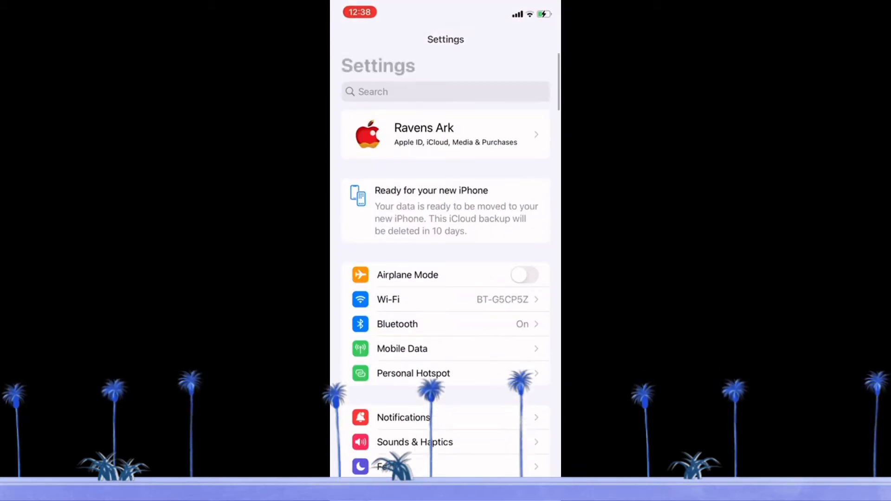
pyautogui.scroll(-3)
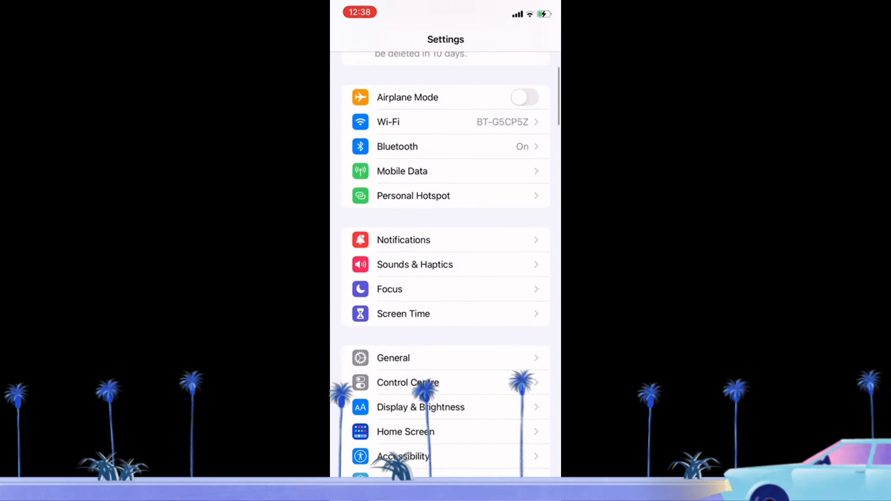
pyautogui.click(393, 357)
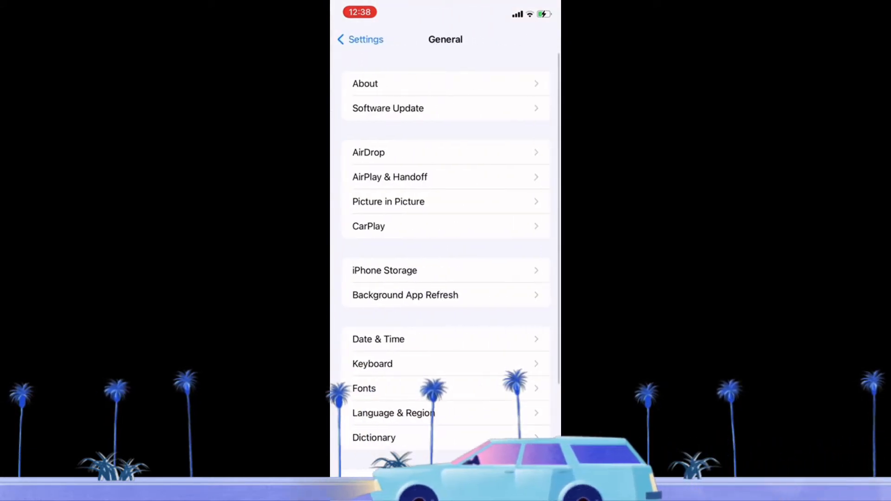
pyautogui.click(360, 39)
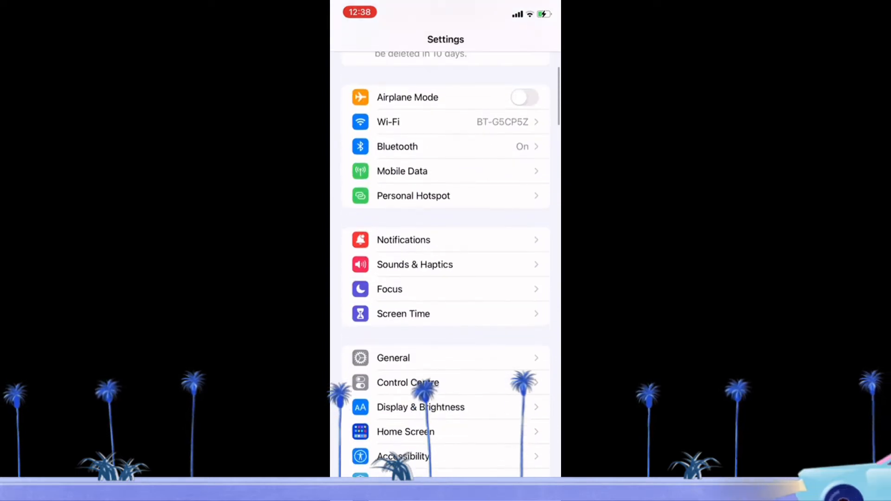
pyautogui.click(393, 358)
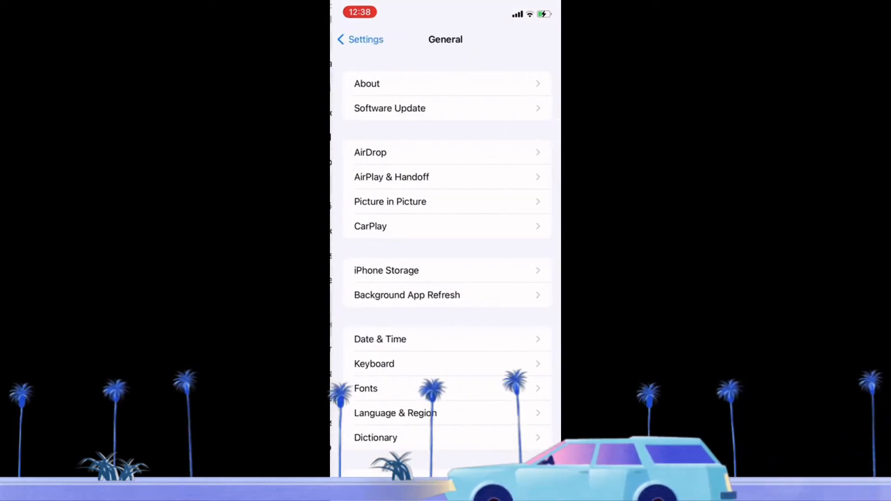
pyautogui.click(359, 39)
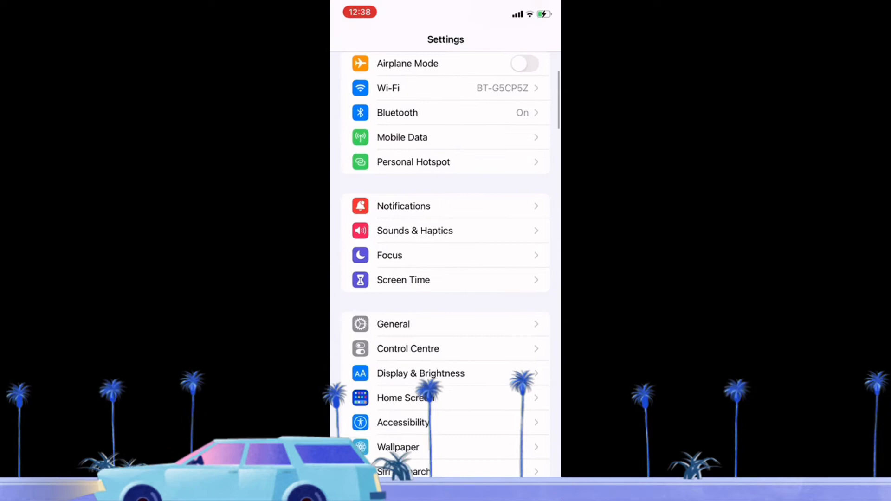
pyautogui.click(392, 324)
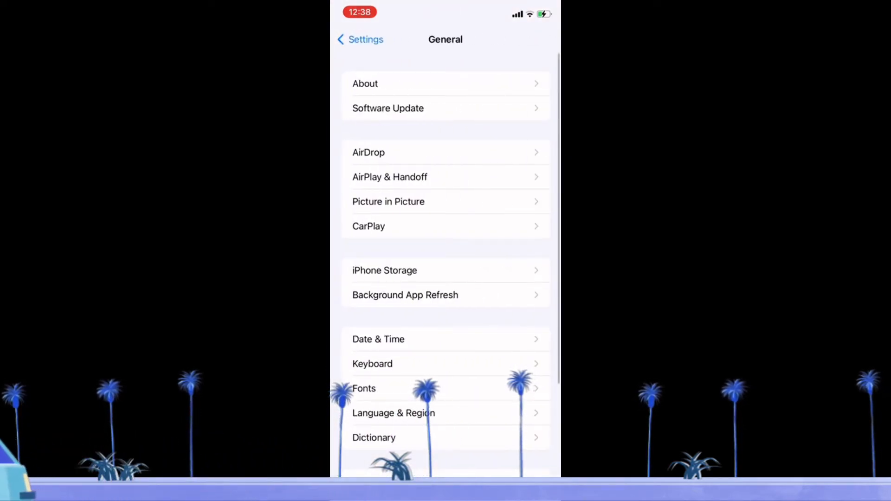
pyautogui.click(359, 39)
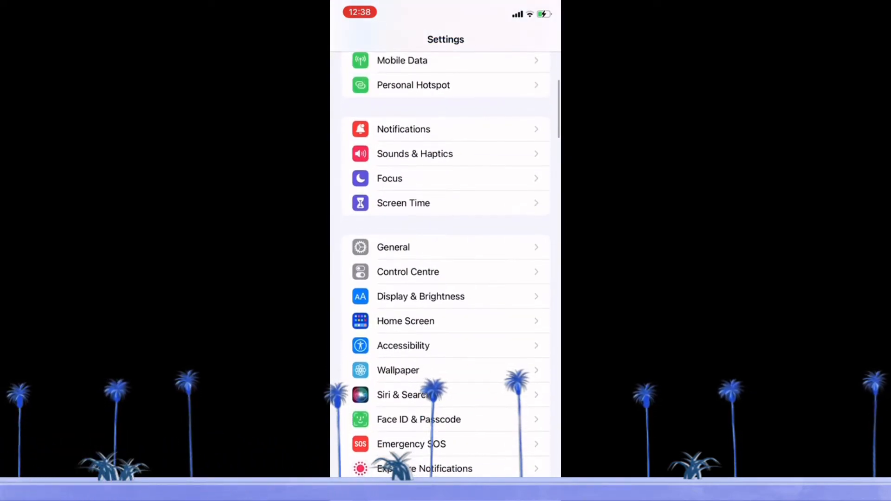
# Step: Scroll the Settings list and revisit the General page twice more, backing out each time
pyautogui.scroll(-3)
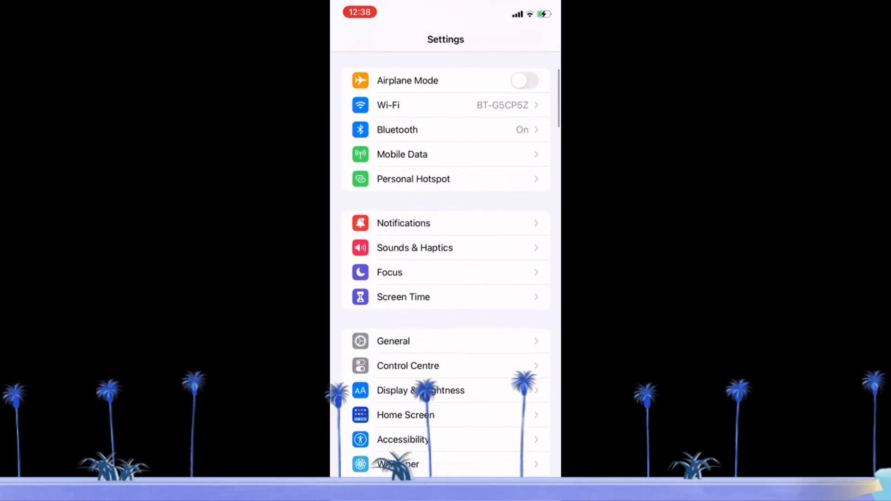
pyautogui.scroll(3)
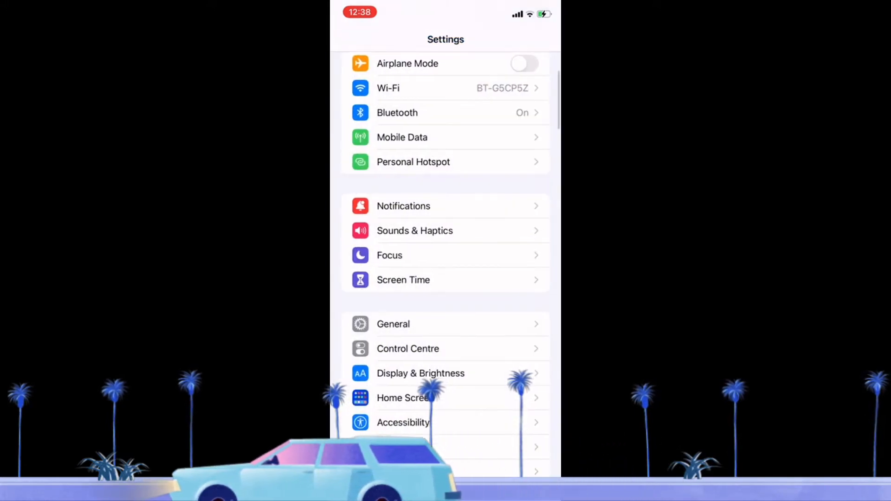
pyautogui.click(393, 324)
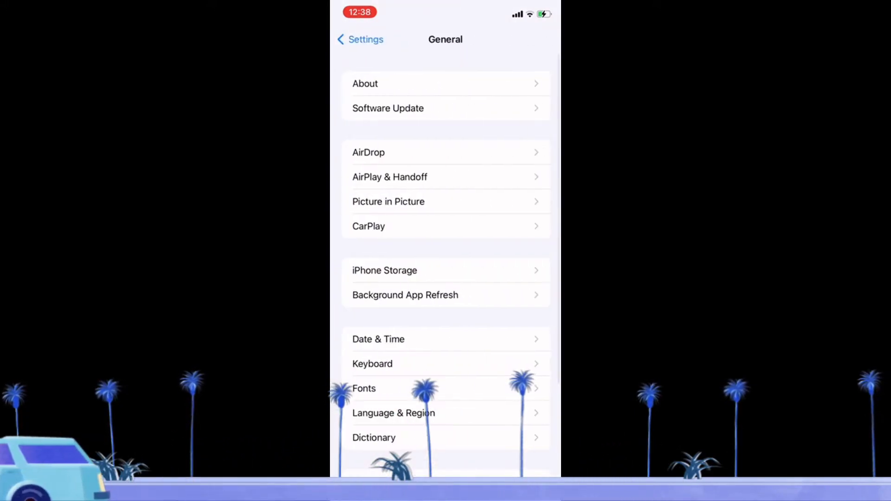
pyautogui.click(359, 39)
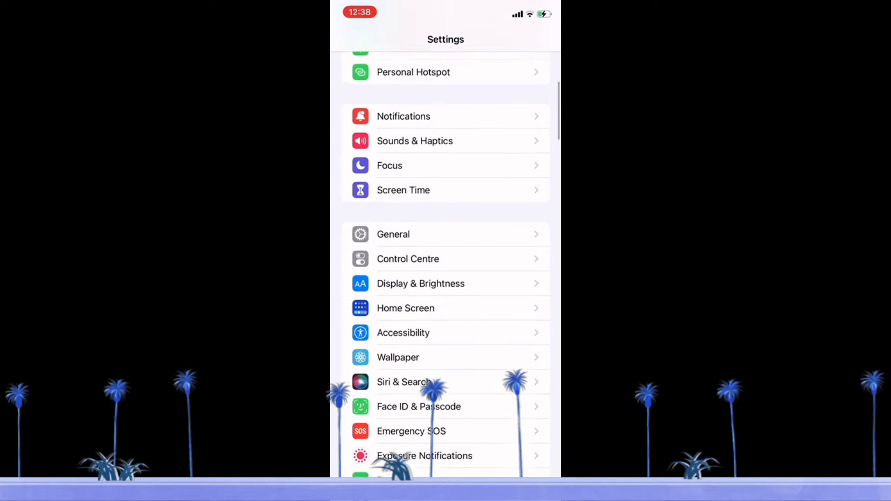
pyautogui.scroll(-3)
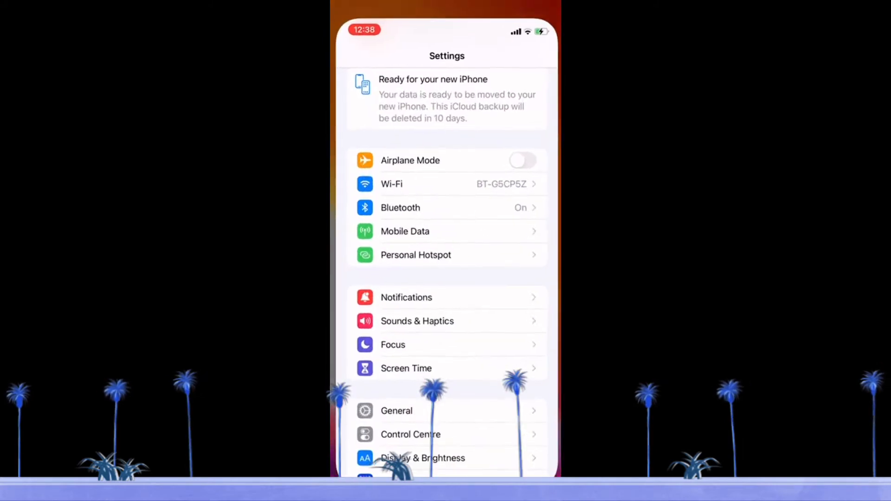
pyautogui.scroll(-3)
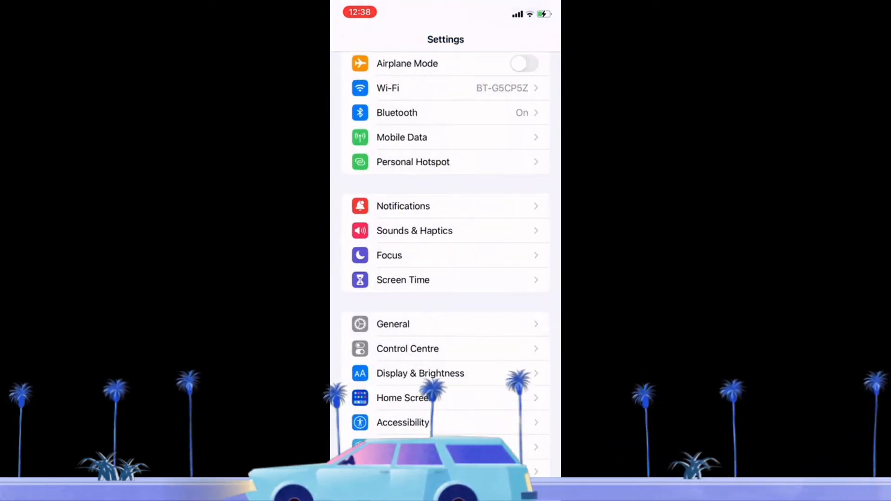
pyautogui.click(392, 324)
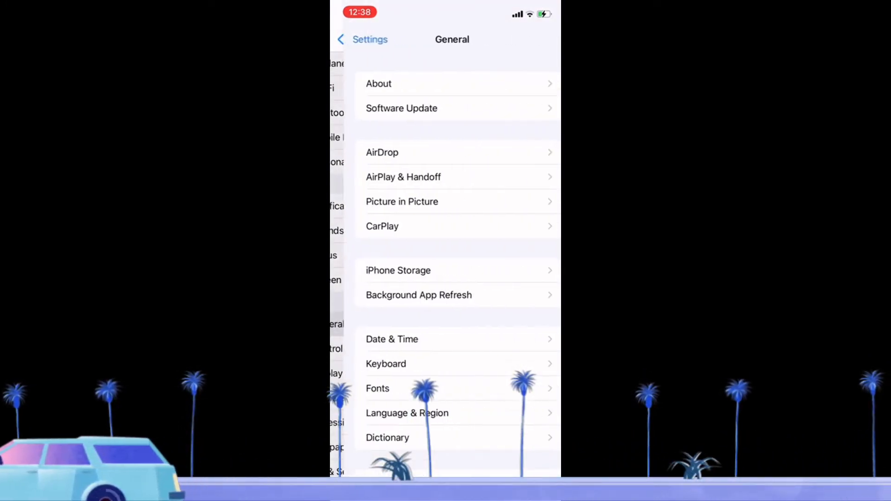
pyautogui.click(355, 39)
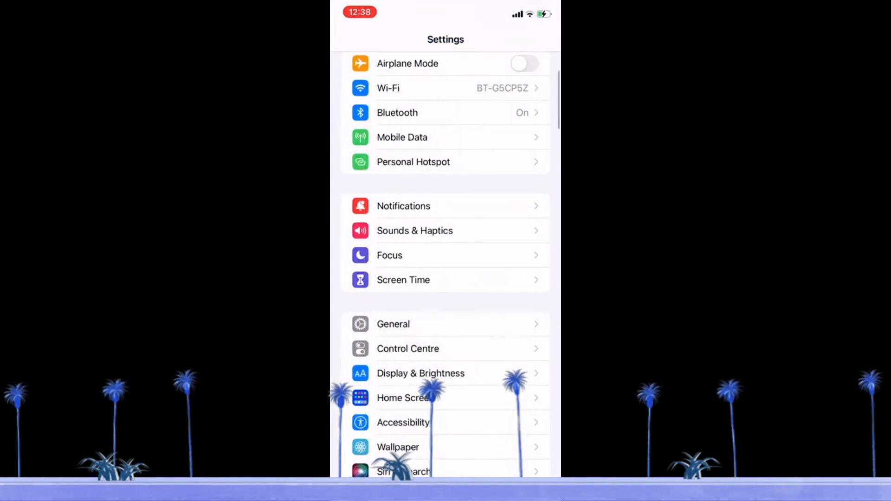
# Step: Check the General page two final times before leaving Settings for the home screen
pyautogui.scroll(-3)
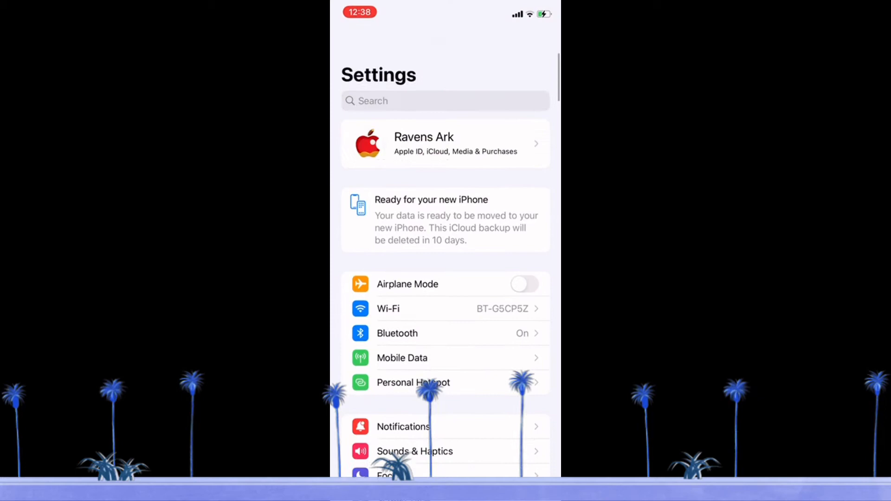
pyautogui.scroll(-3)
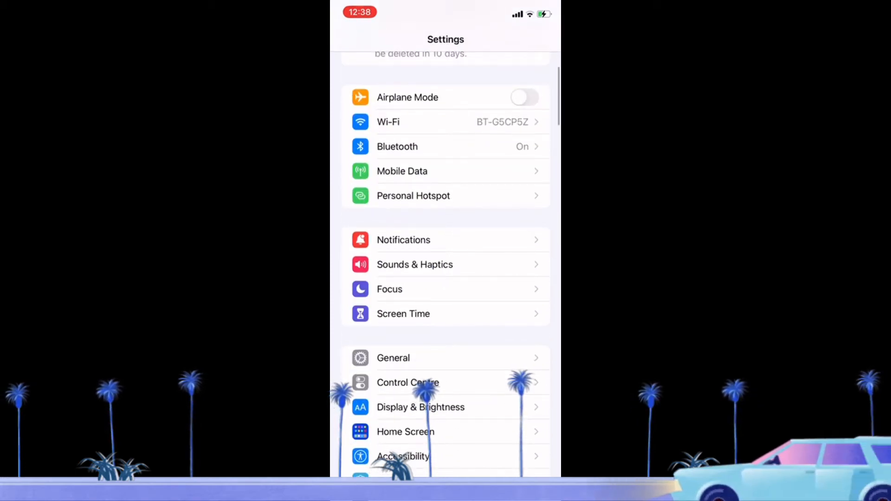
pyautogui.click(393, 357)
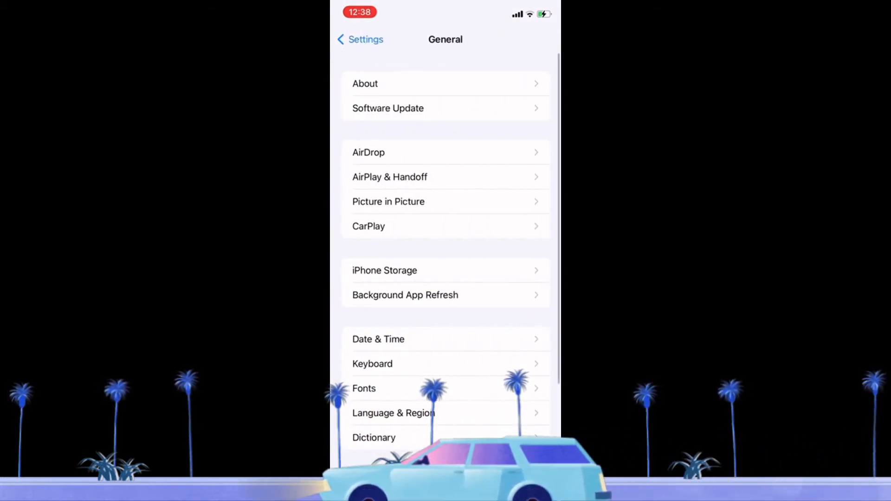
pyautogui.click(360, 39)
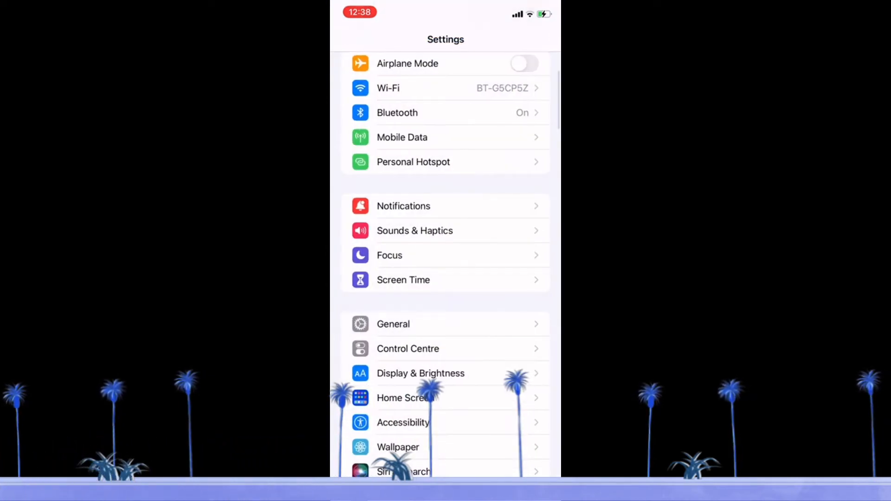
pyautogui.scroll(-3)
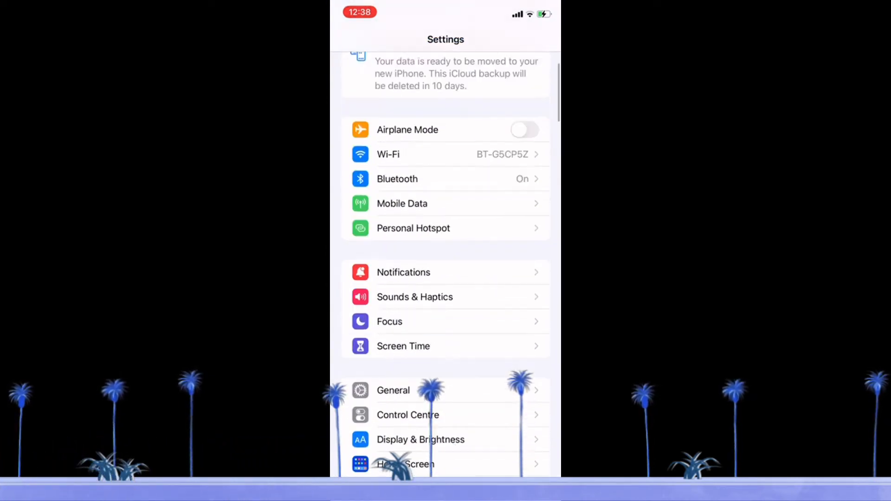
pyautogui.scroll(3)
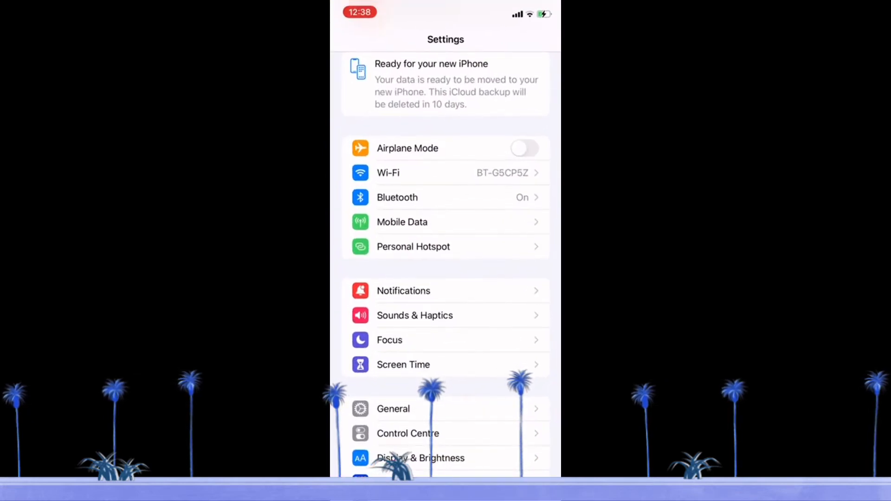
pyautogui.scroll(-3)
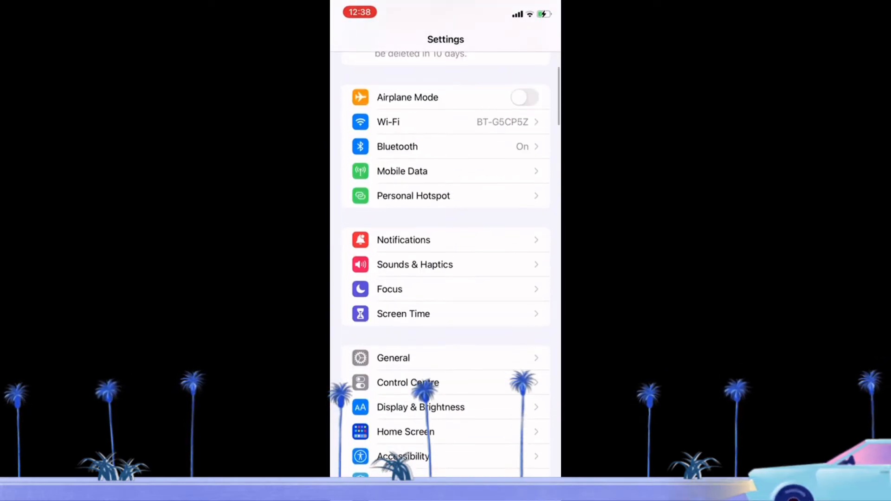
pyautogui.click(392, 358)
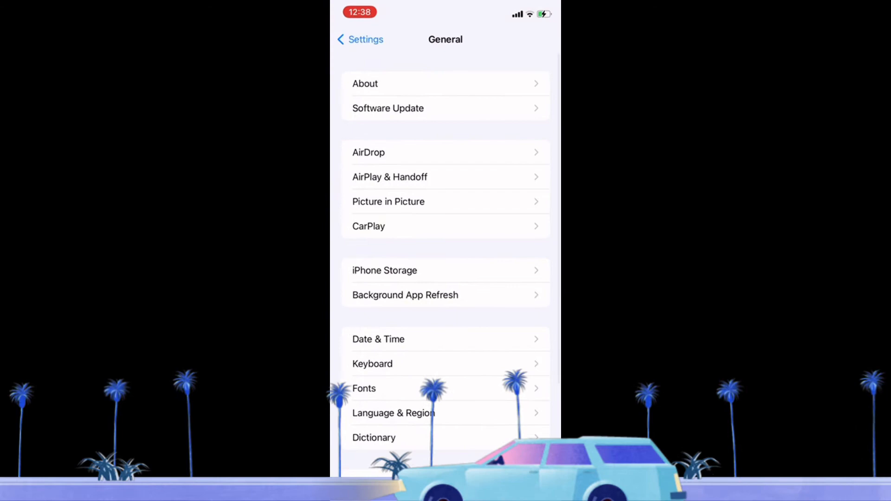
pyautogui.click(360, 39)
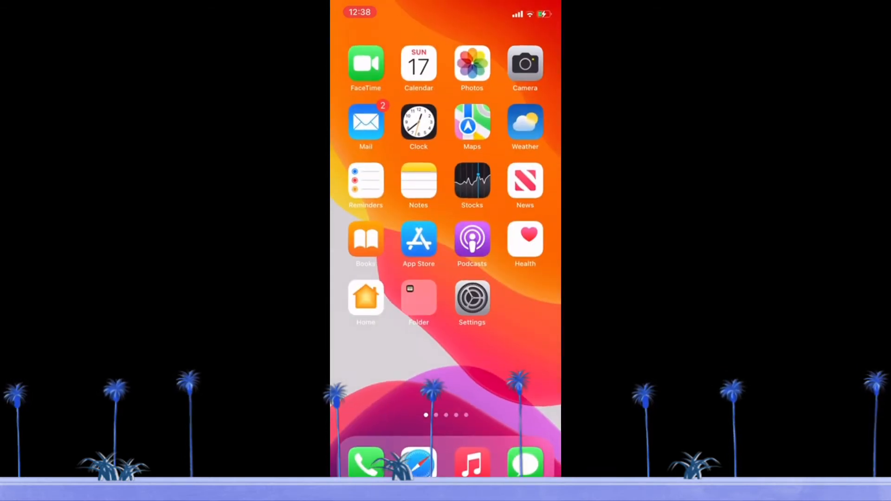
# Step: From the home screen go to Settings > General > About to read Software Version 15.5
pyautogui.click(472, 298)
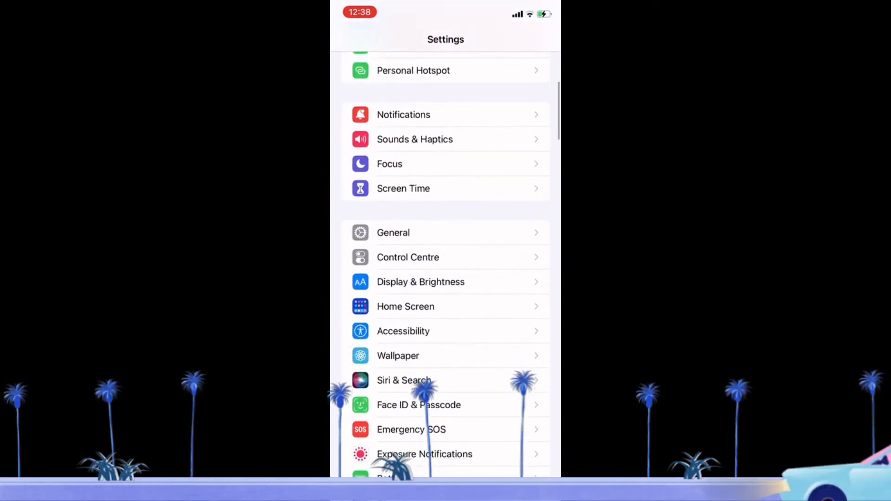
pyautogui.click(392, 233)
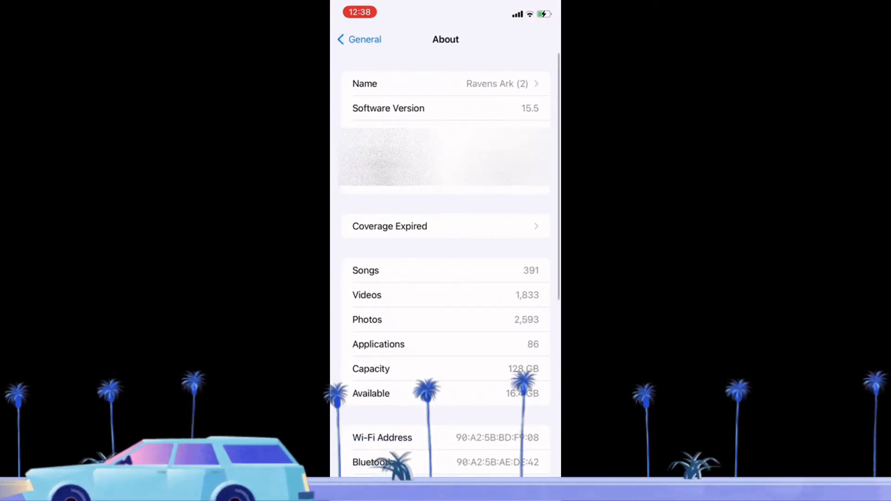
pyautogui.click(445, 109)
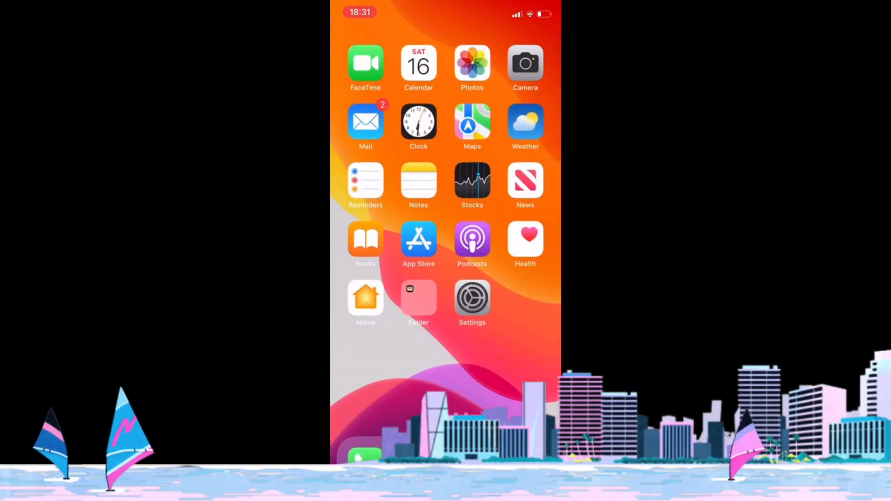
# Step: Launch the App Store and view the Account sheet's upcoming automatic updates (Snapchat, Documents, YouTube)
pyautogui.click(419, 239)
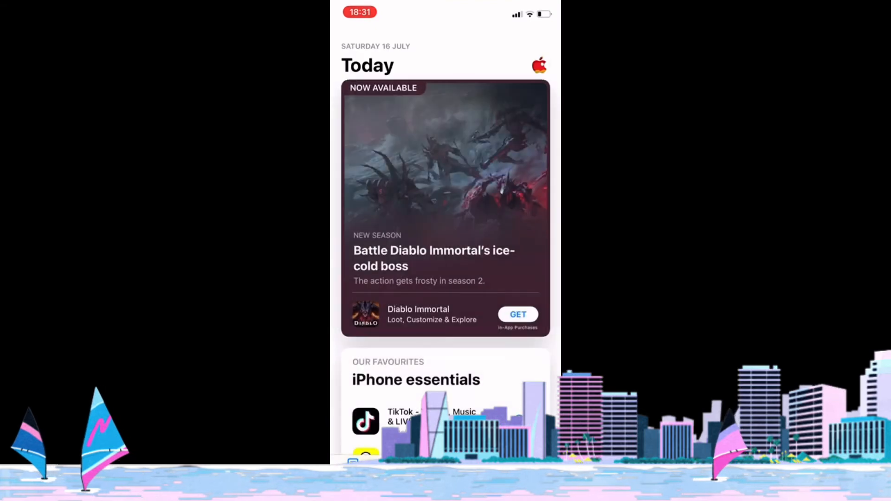
pyautogui.click(537, 66)
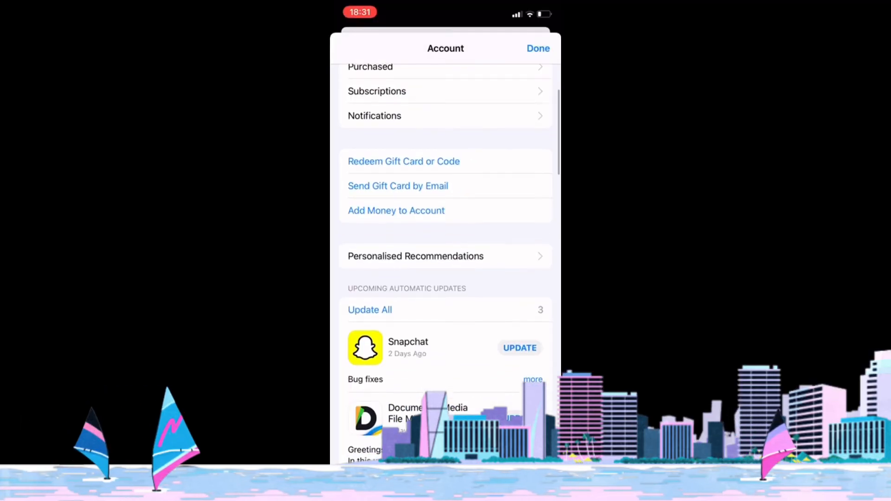
pyautogui.scroll(-3)
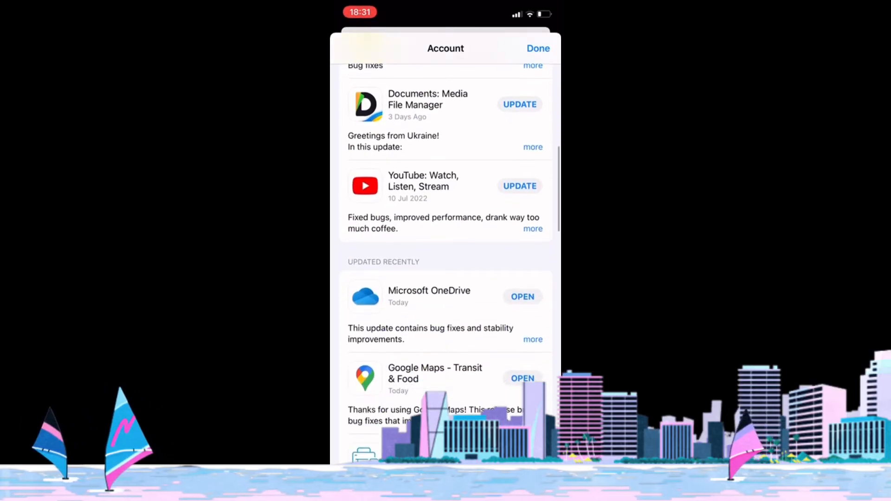
pyautogui.scroll(-3)
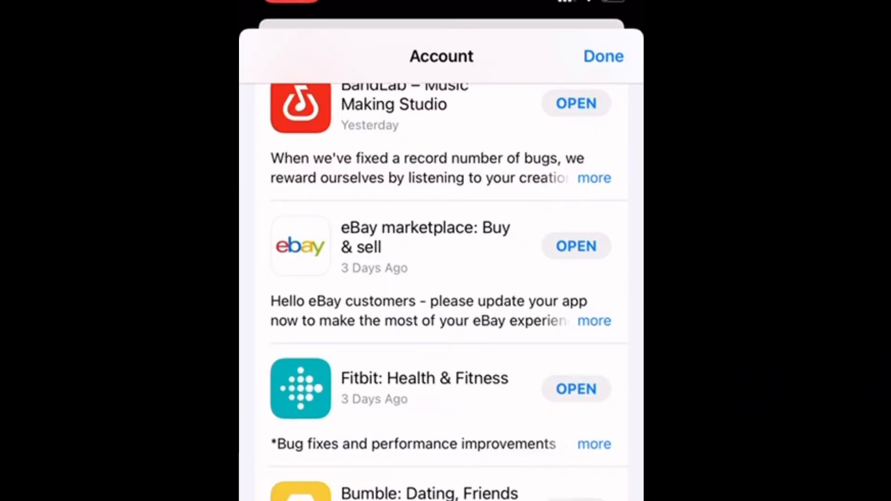
pyautogui.click(576, 247)
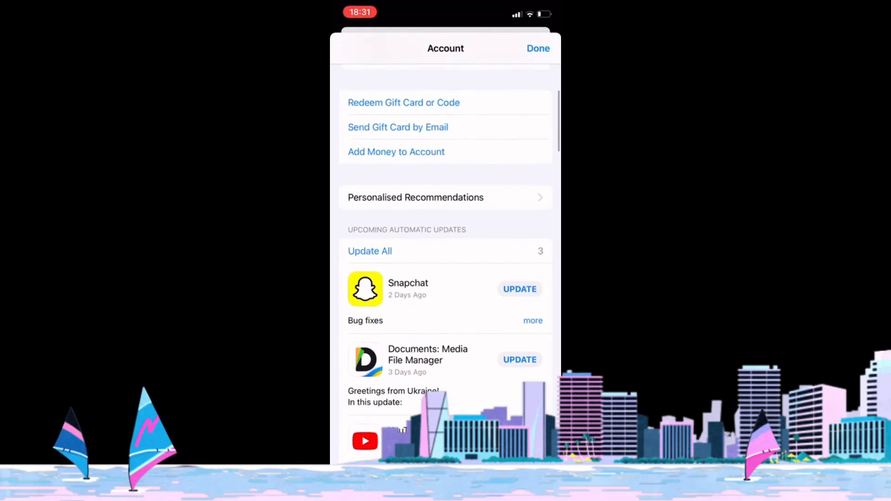
# Step: Scroll the Account sheet to Updated Recently showing WhatsApp, BandLab and eBay with its OPEN button
pyautogui.scroll(-3)
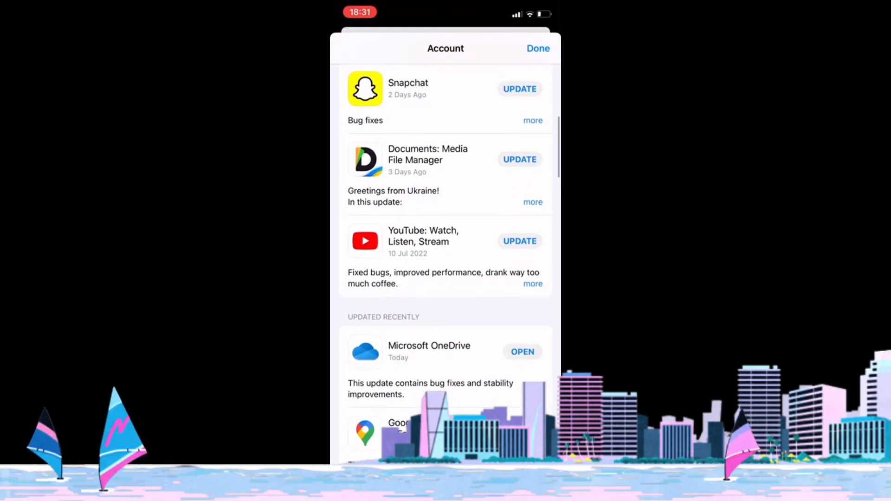
pyautogui.scroll(-3)
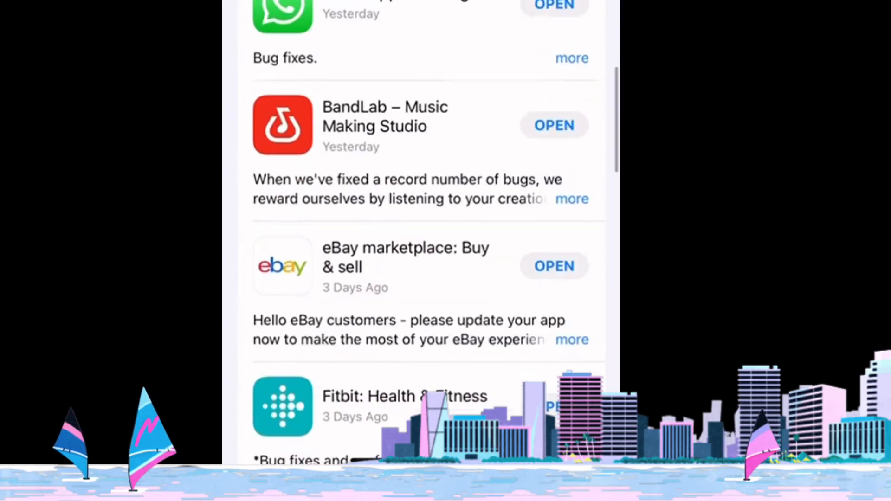
pyautogui.scroll(-3)
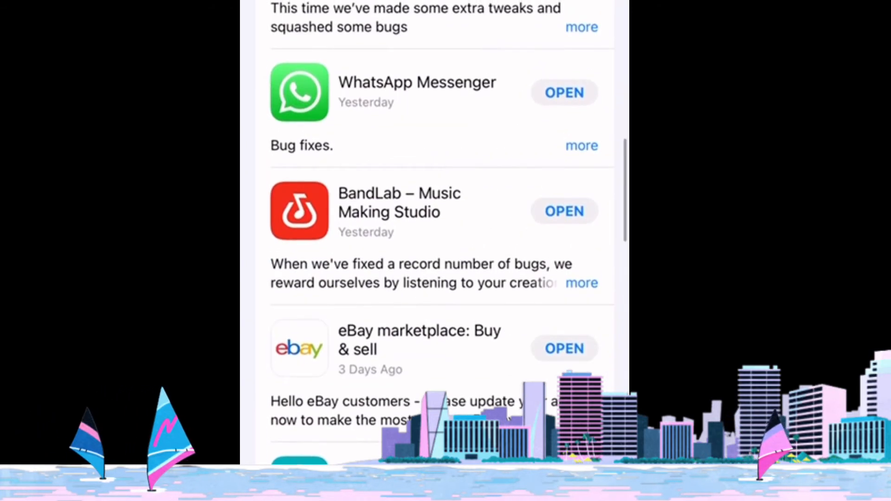
pyautogui.scroll(-3)
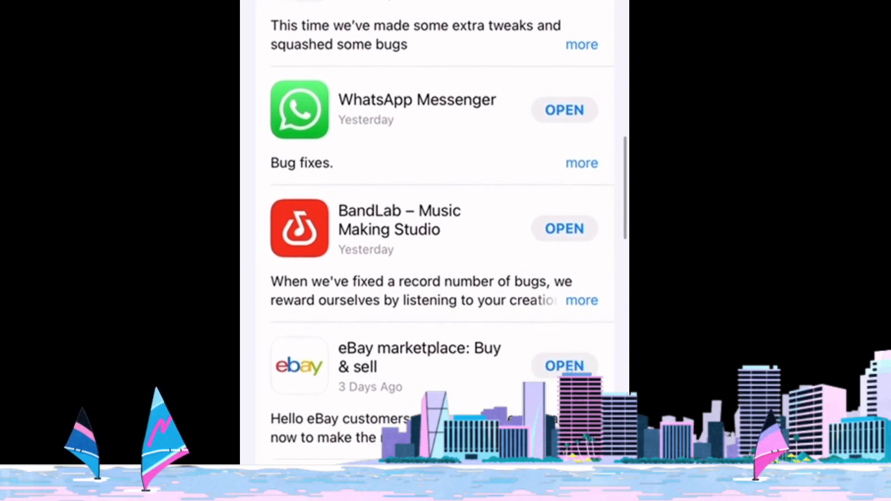
pyautogui.scroll(3)
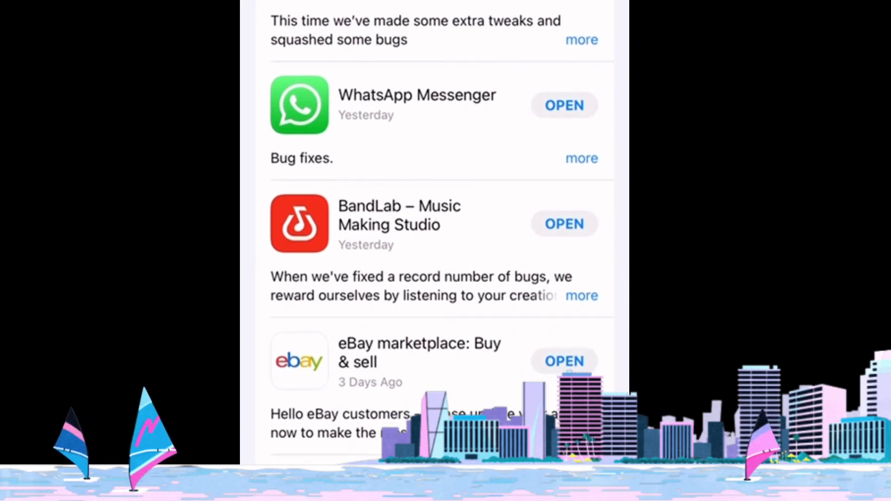
pyautogui.scroll(3)
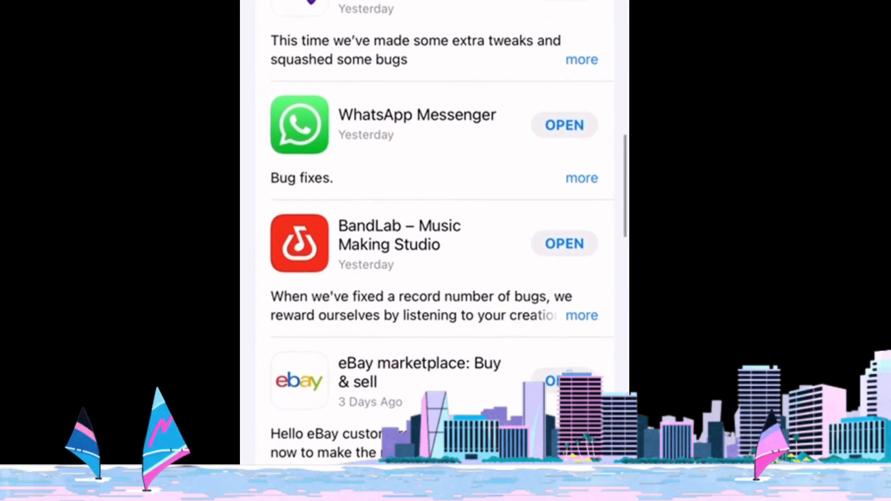
pyautogui.scroll(3)
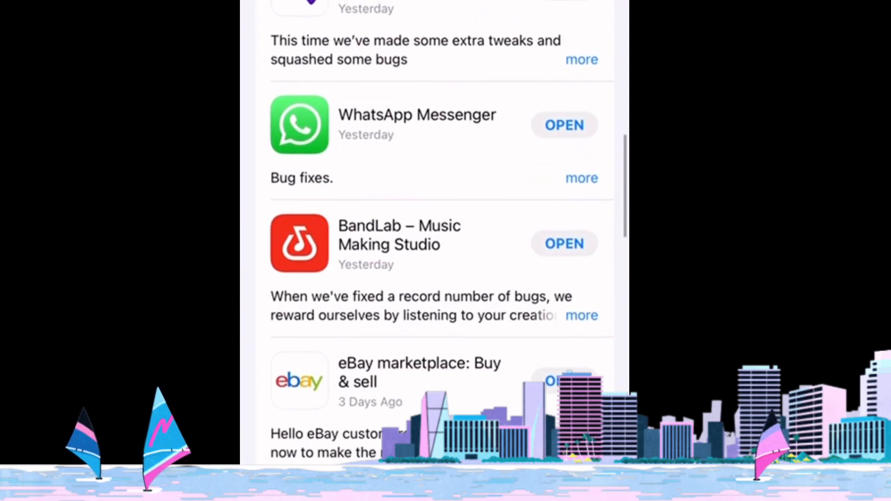
pyautogui.scroll(3)
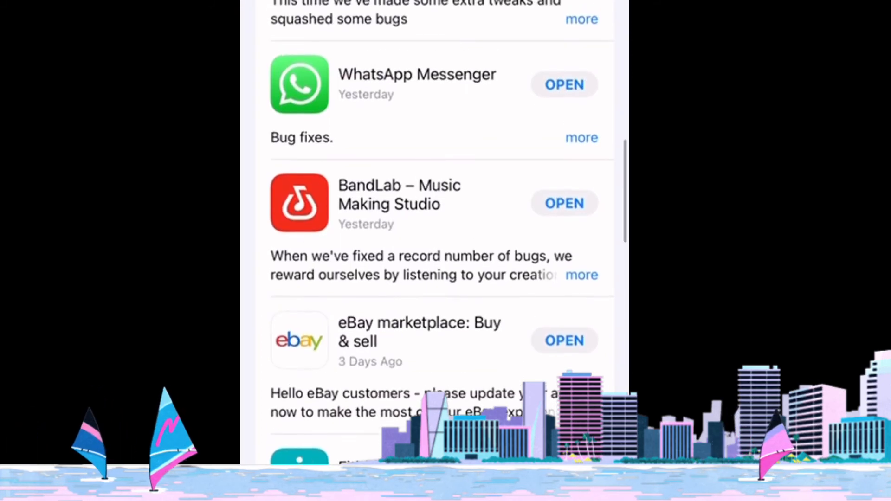
pyautogui.scroll(-3)
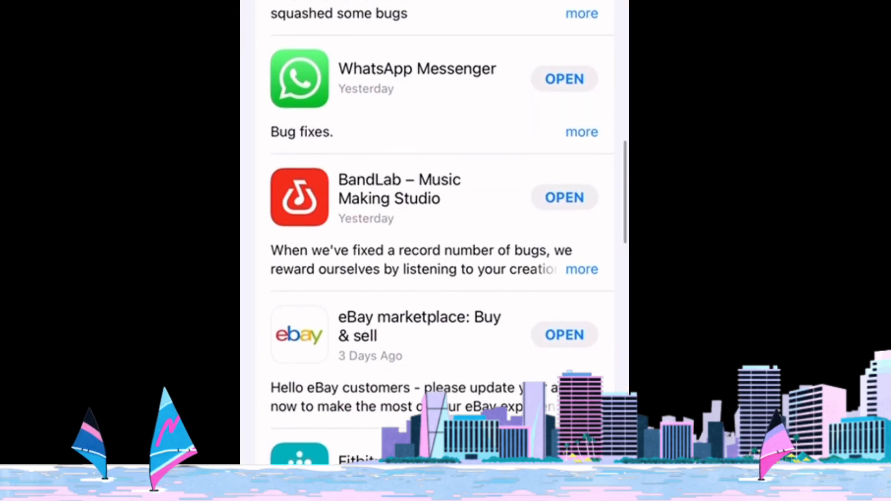
pyautogui.scroll(3)
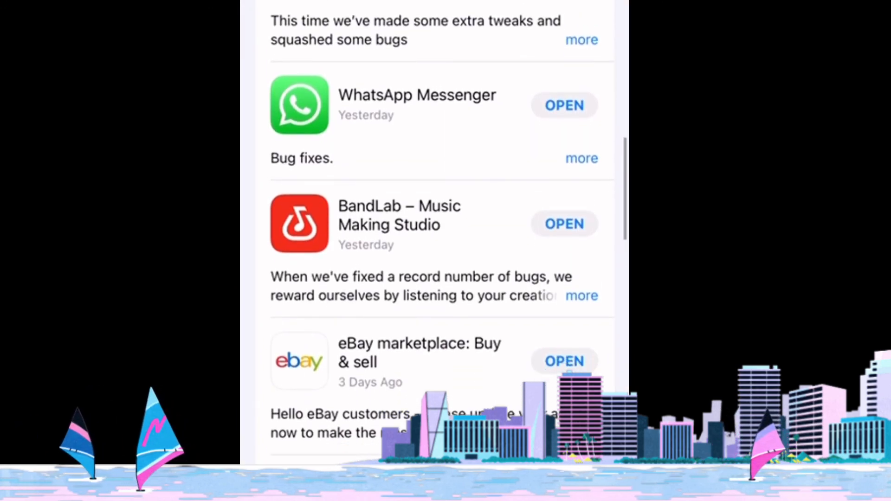